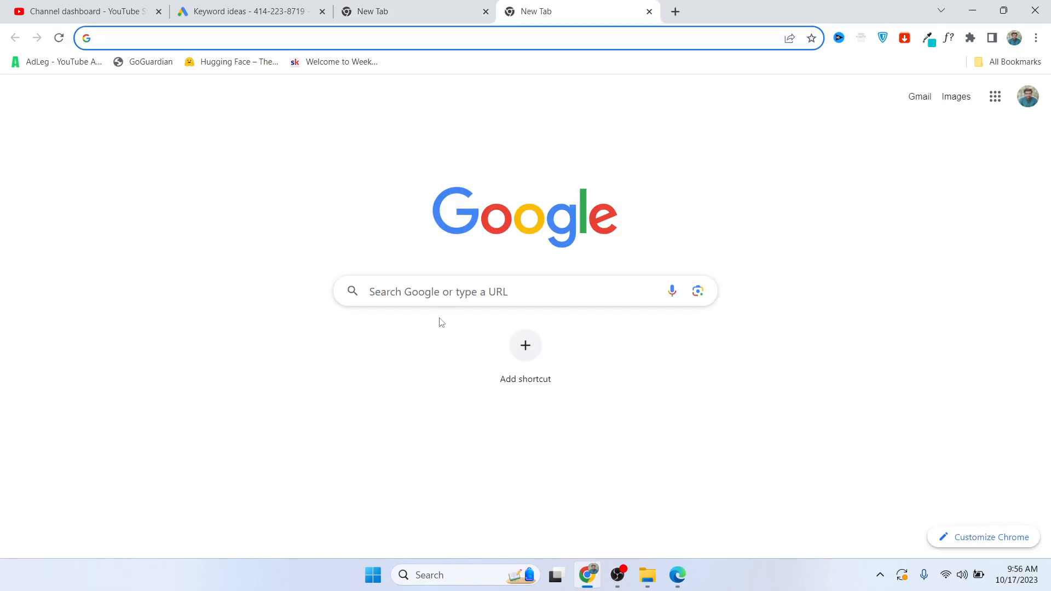
Find Facebook through a Google search for 'fb' and land on the site
type("fb")
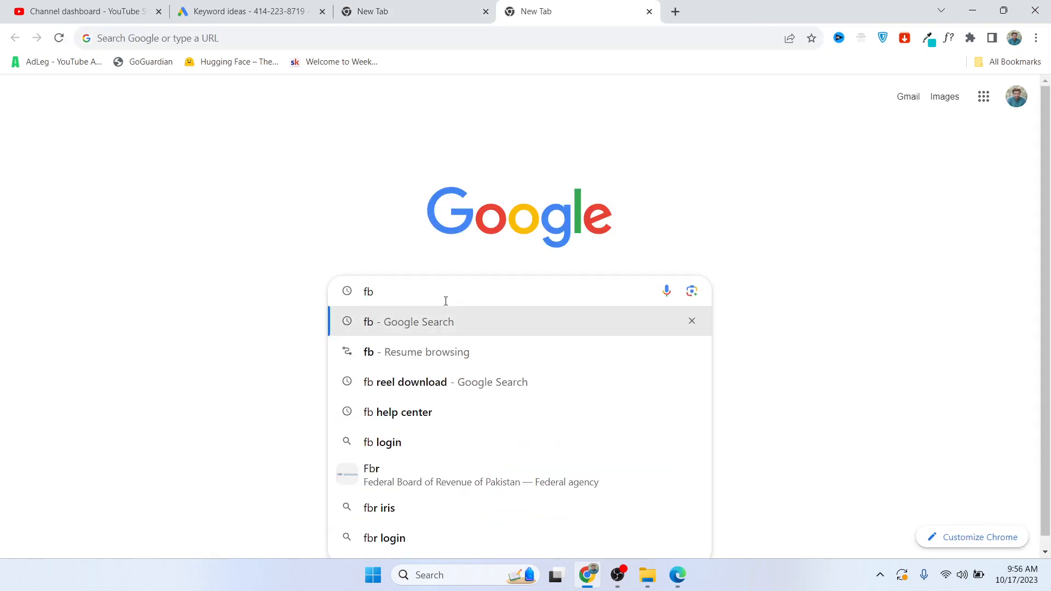
left_click(408, 322)
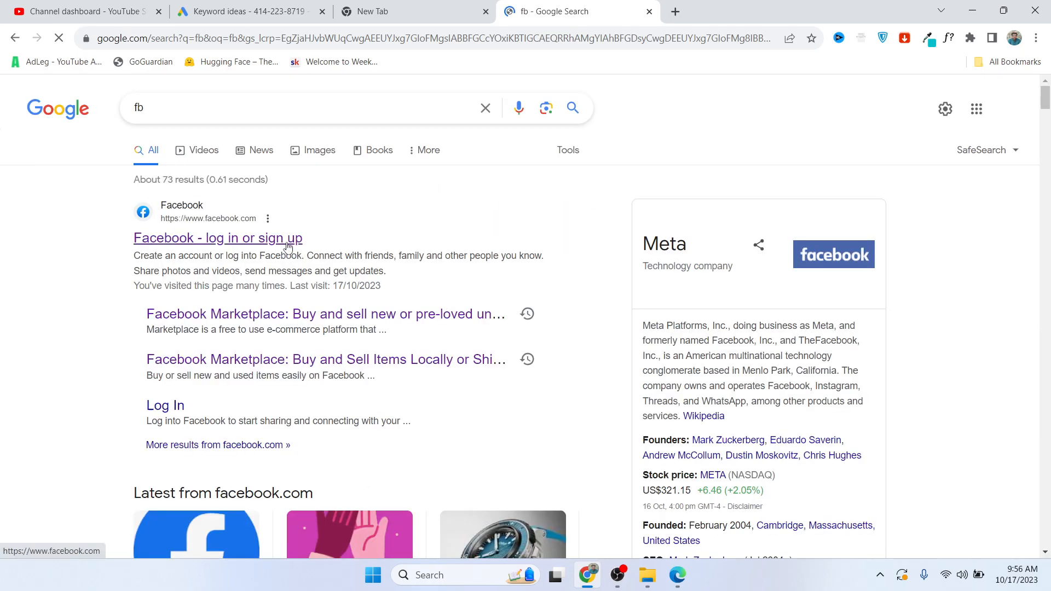
left_click(217, 237)
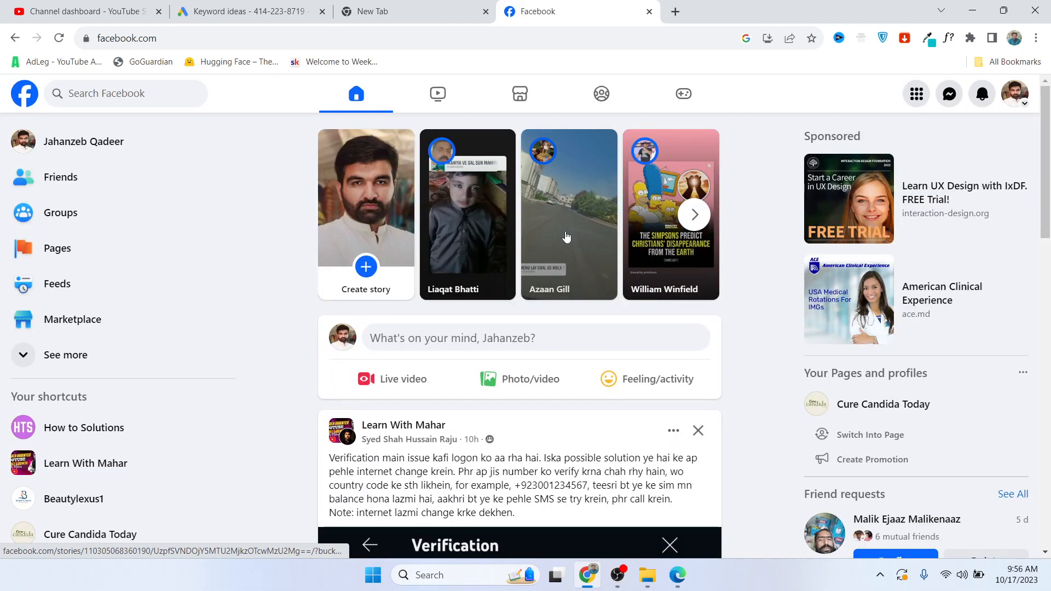
Go to Marketplace and begin creating a new listing
left_click(72, 318)
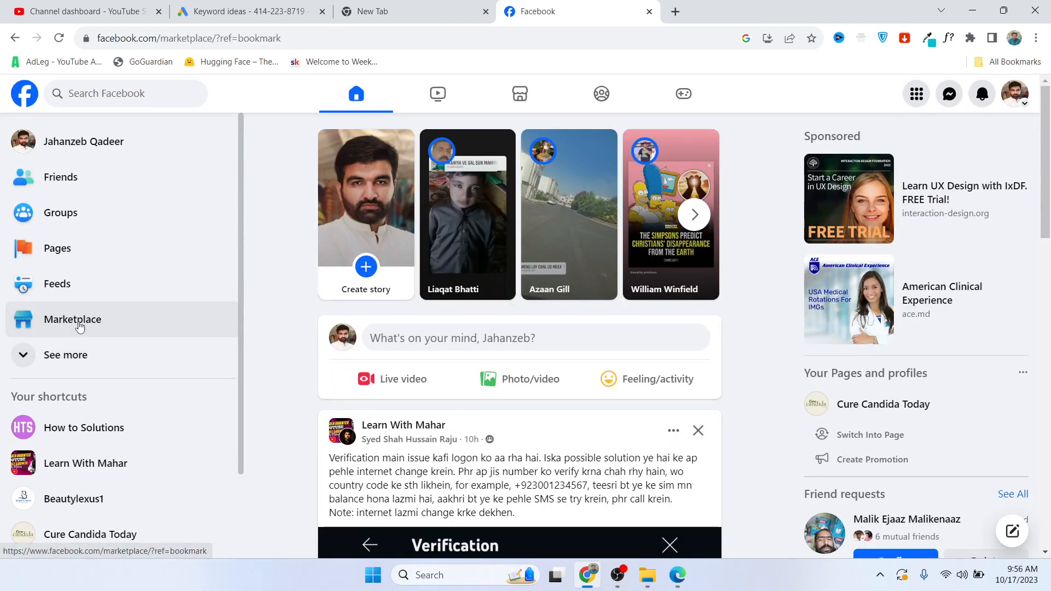
left_click(72, 319)
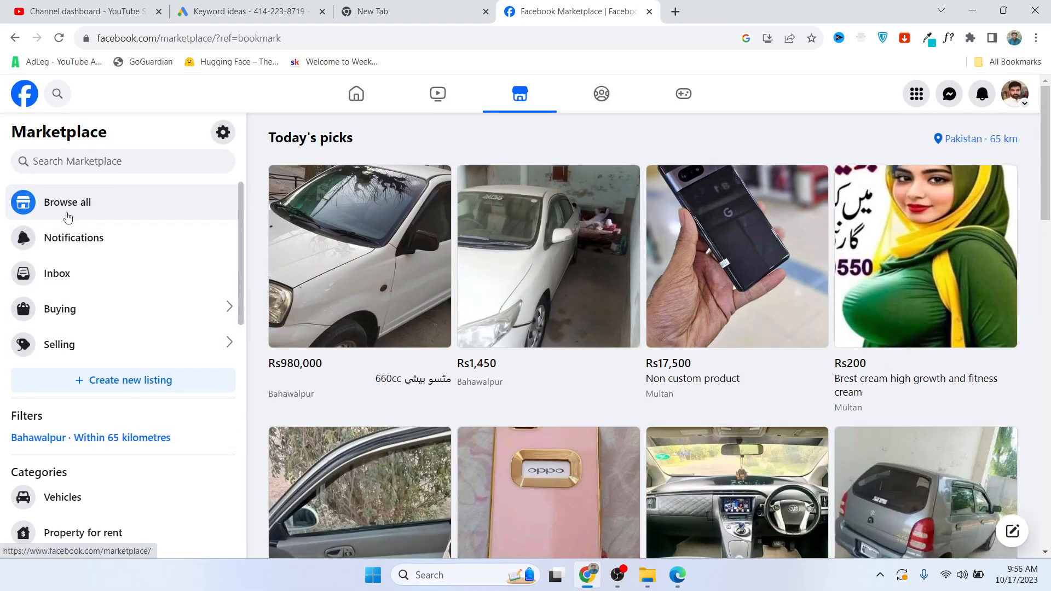
mouse_move(133, 380)
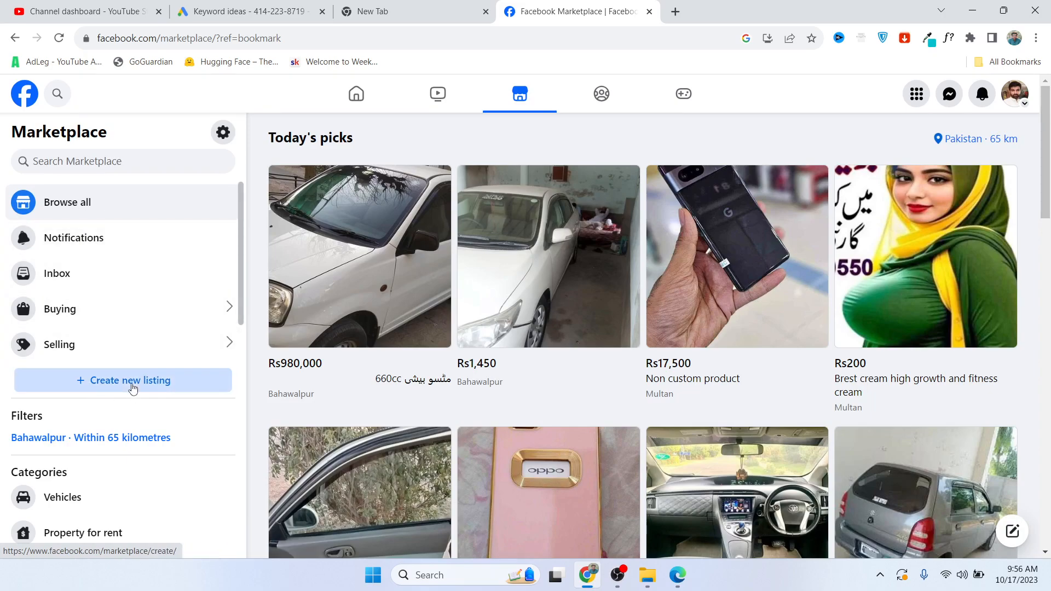
left_click(133, 379)
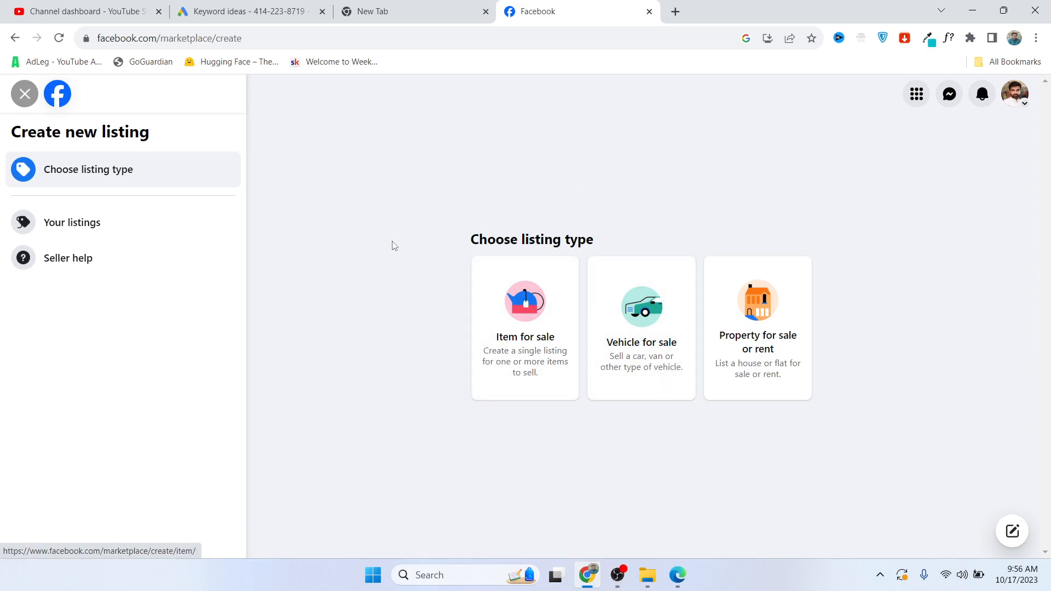
mouse_move(524, 353)
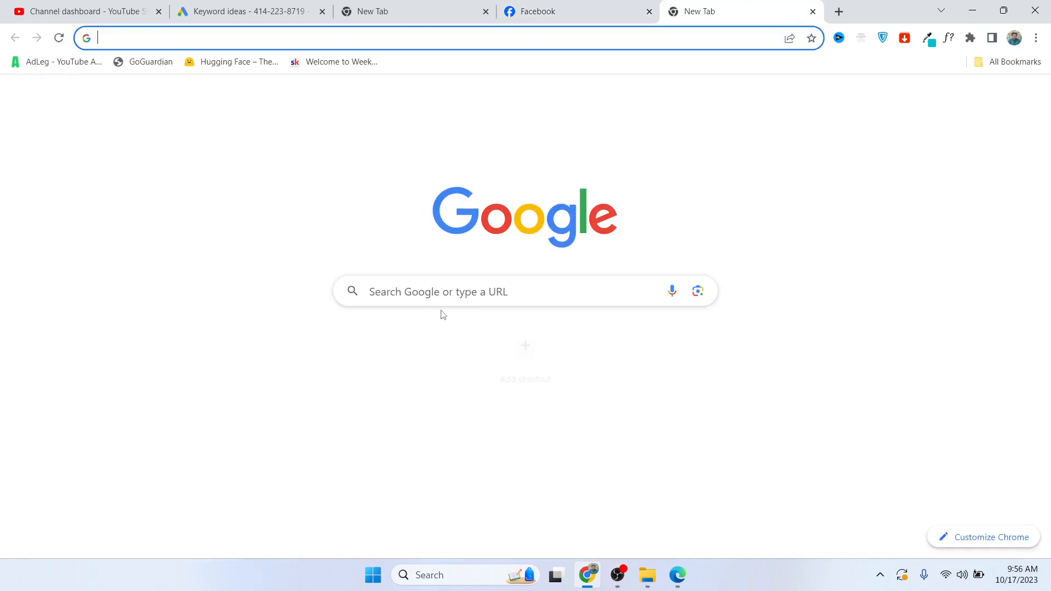
Reach canva.com via a Google search and look up 'job offer' templates
type("canva")
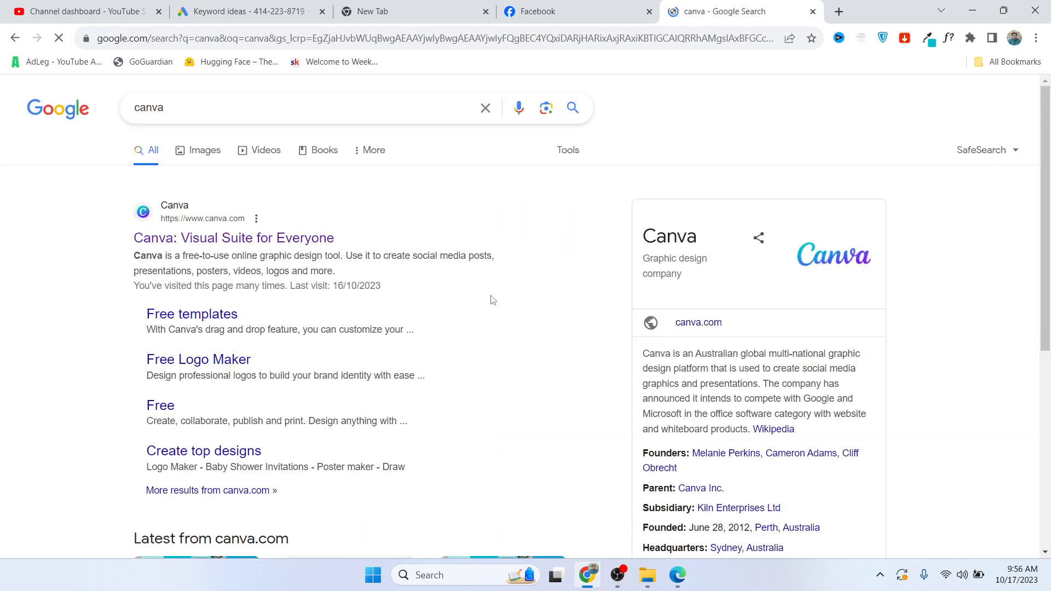
left_click(233, 238)
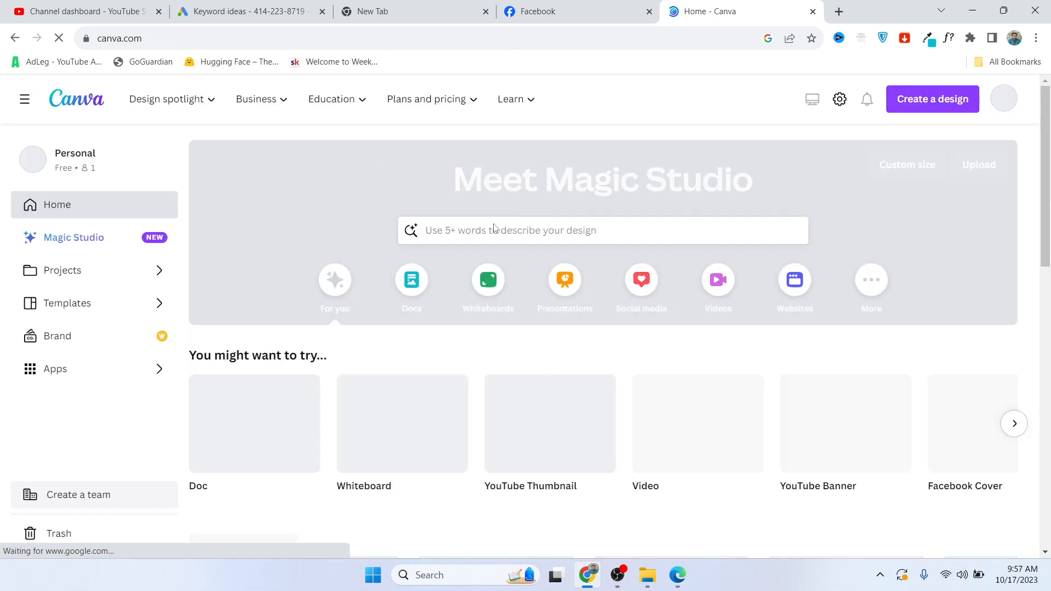
type("job offer")
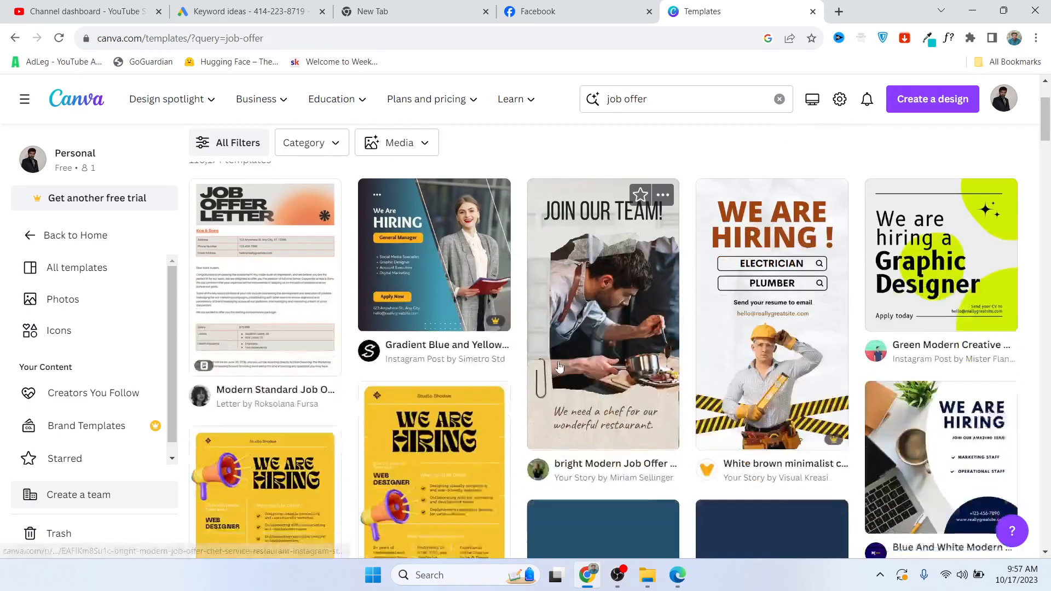
Preview and start customising the Blue And White Modern Job Vacancy template
scroll("down", 3)
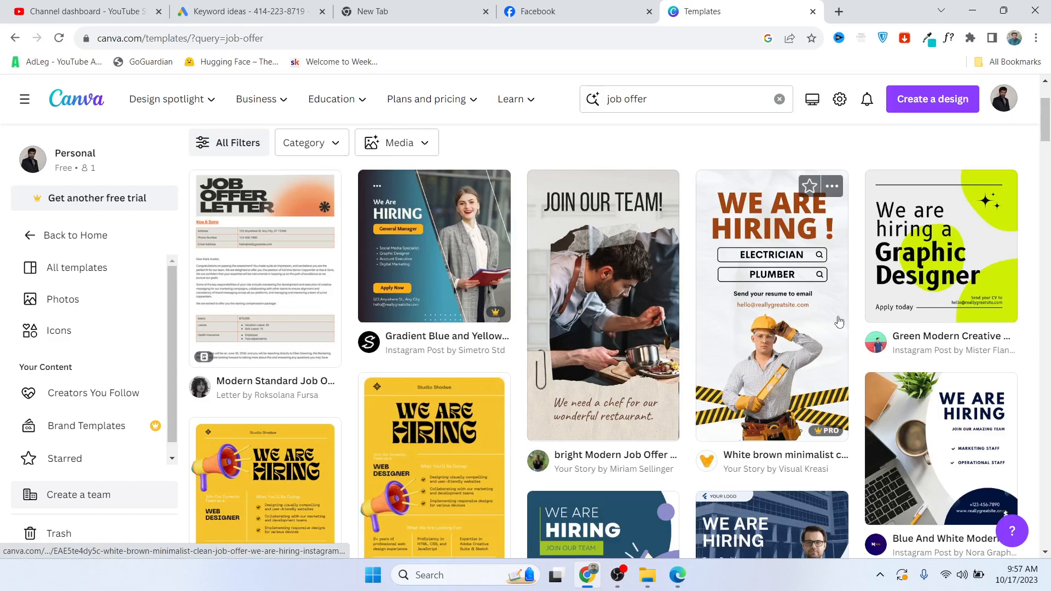
scroll("down", 3)
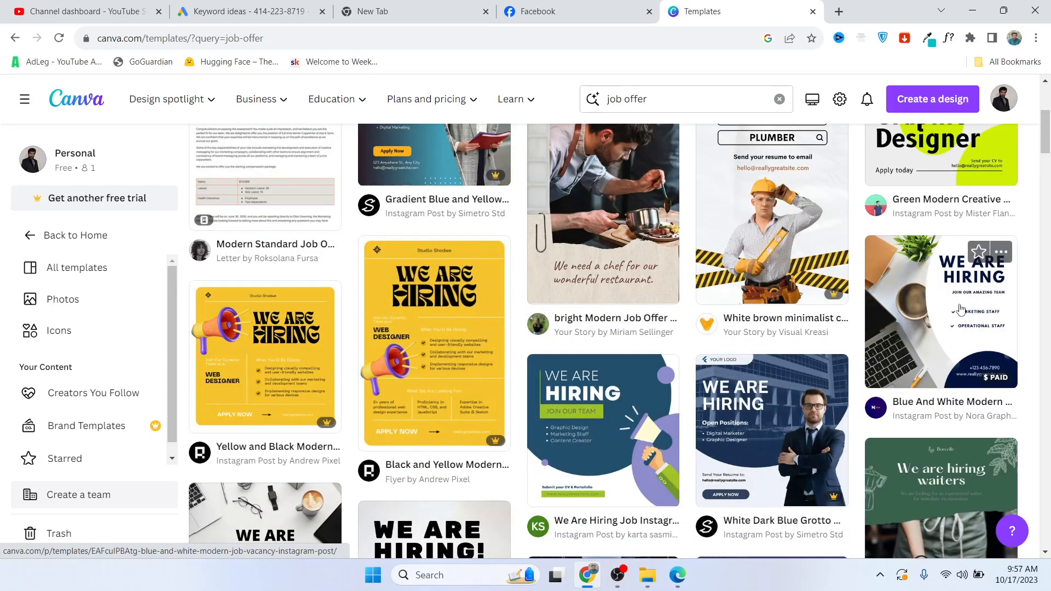
left_click(939, 312)
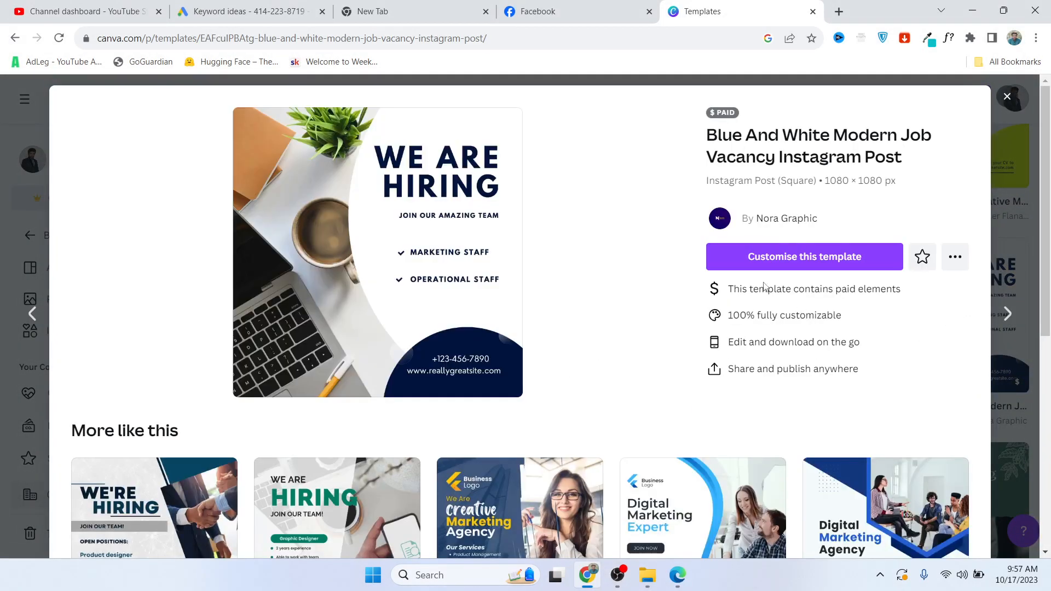
left_click(802, 256)
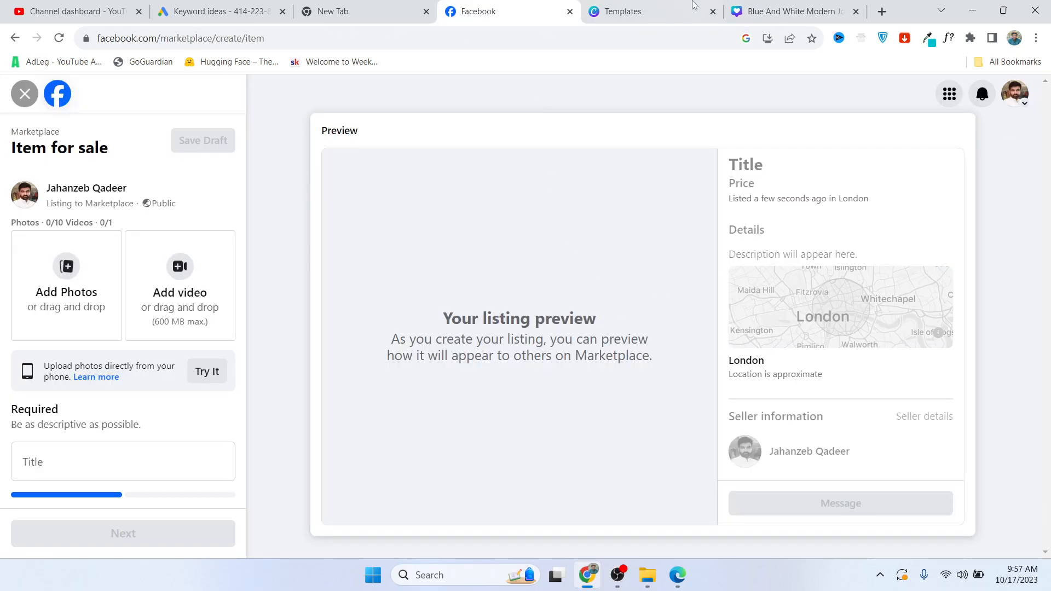
Return to the results and edit the We Are Hiring Job Instagram Post template instead
left_click(623, 11)
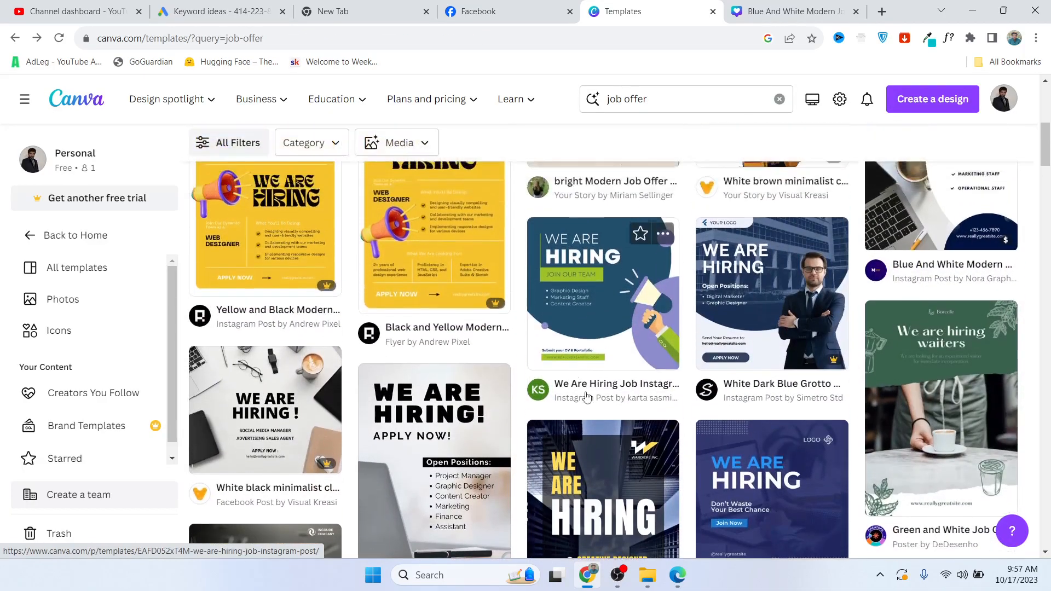
left_click(601, 293)
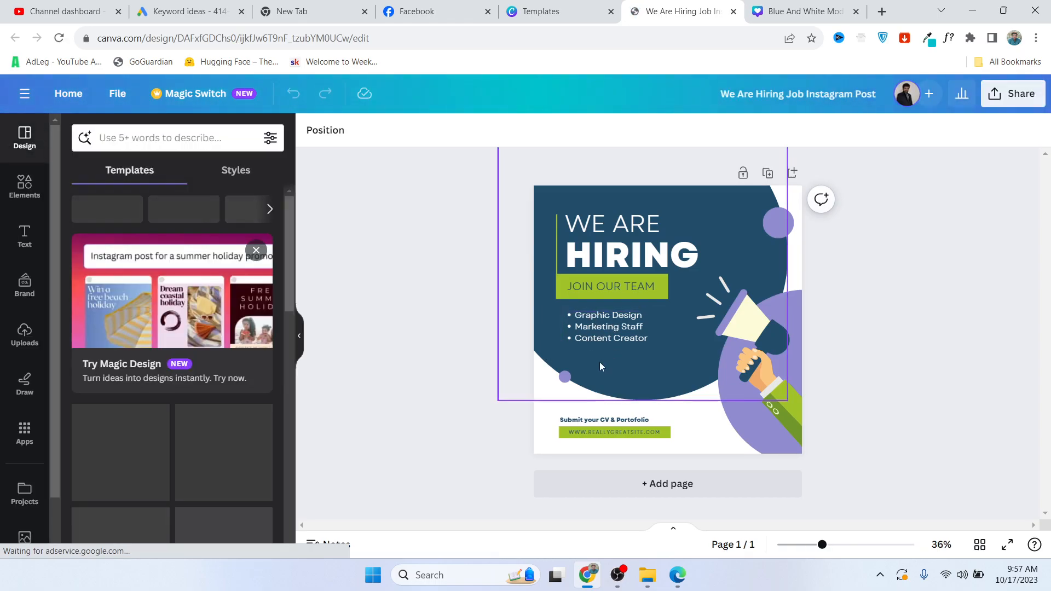
Download the We Are Hiring design as a PNG and return to the Marketplace listing form
left_click(1012, 94)
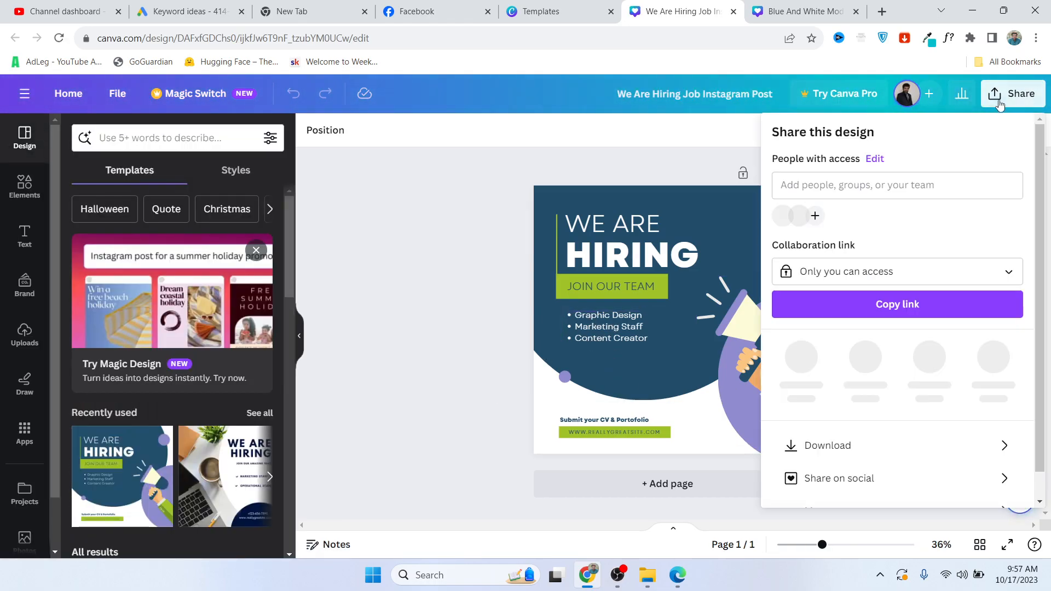
left_click(827, 445)
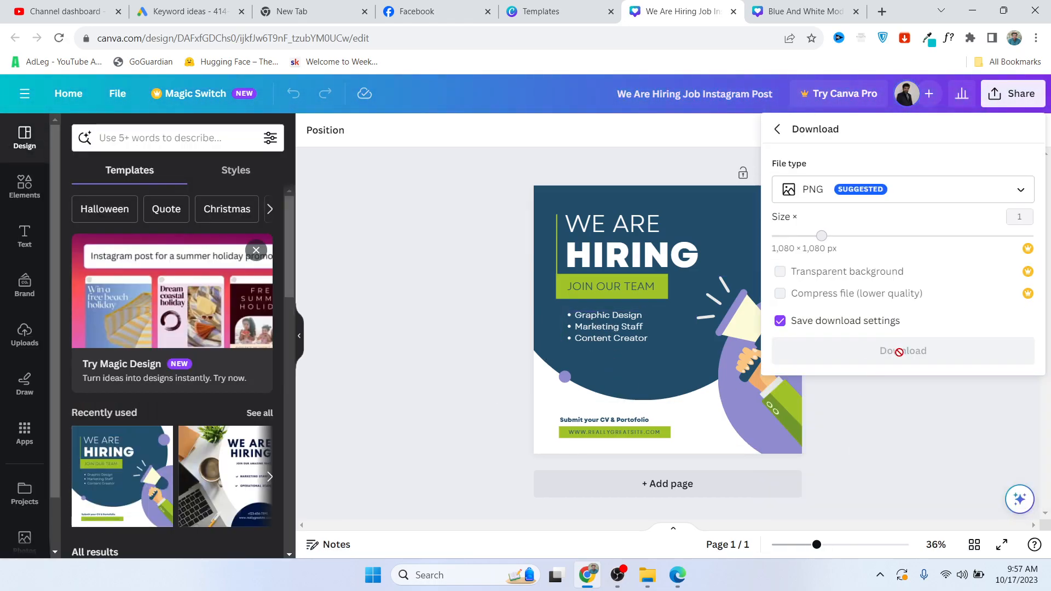
left_click(902, 351)
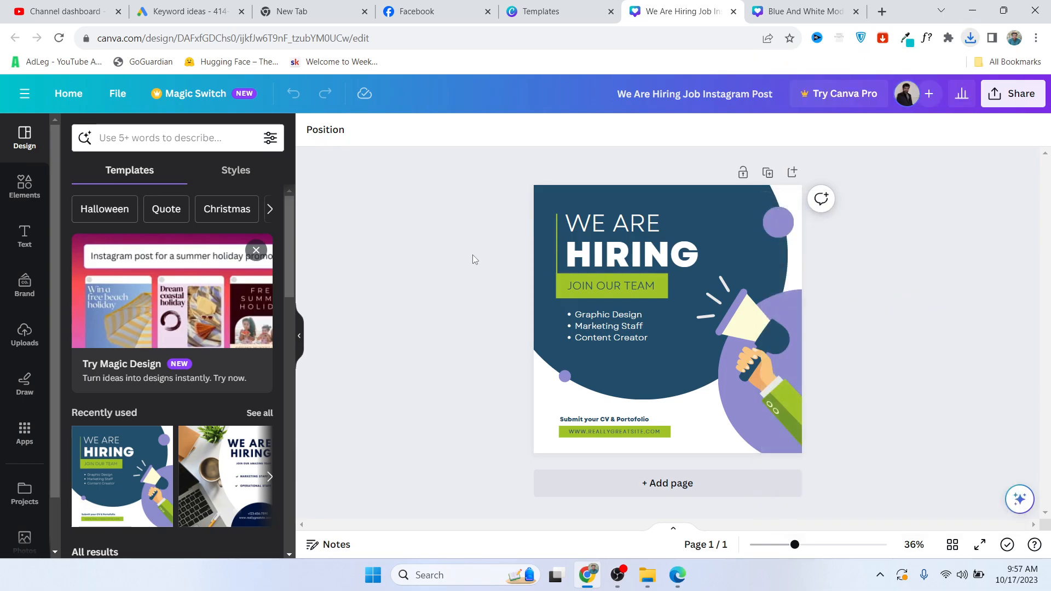
left_click(416, 11)
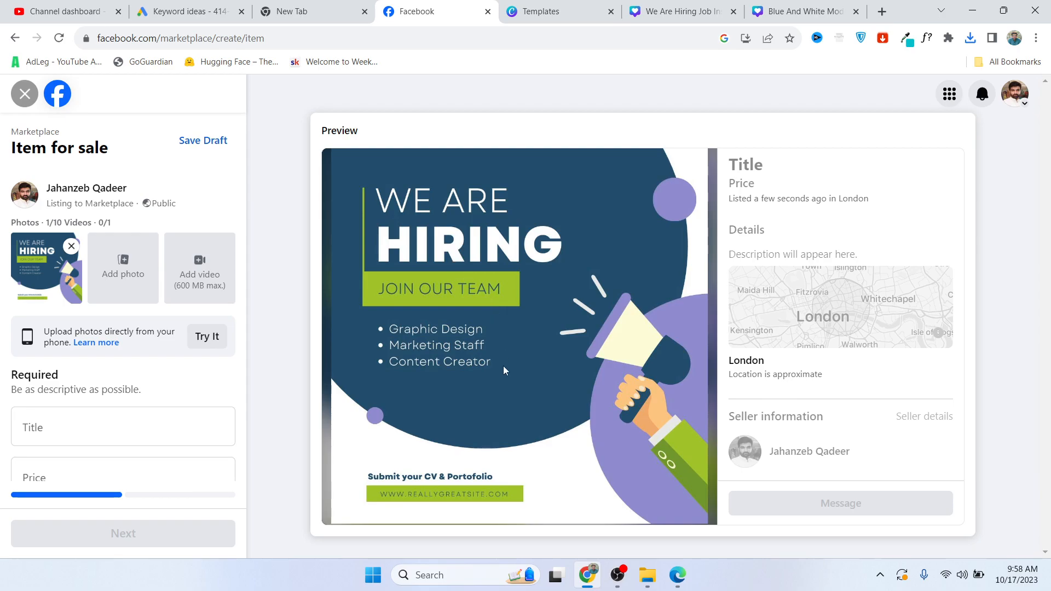
Title the listing 'Graphic Designer' with a price of Rs500
left_click(123, 426)
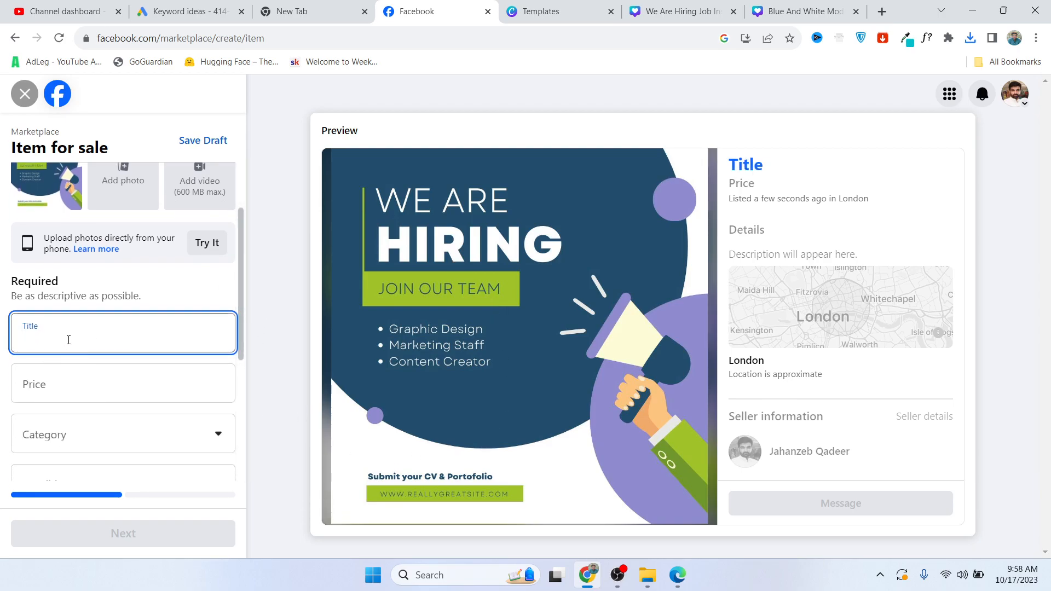
type("Graphic")
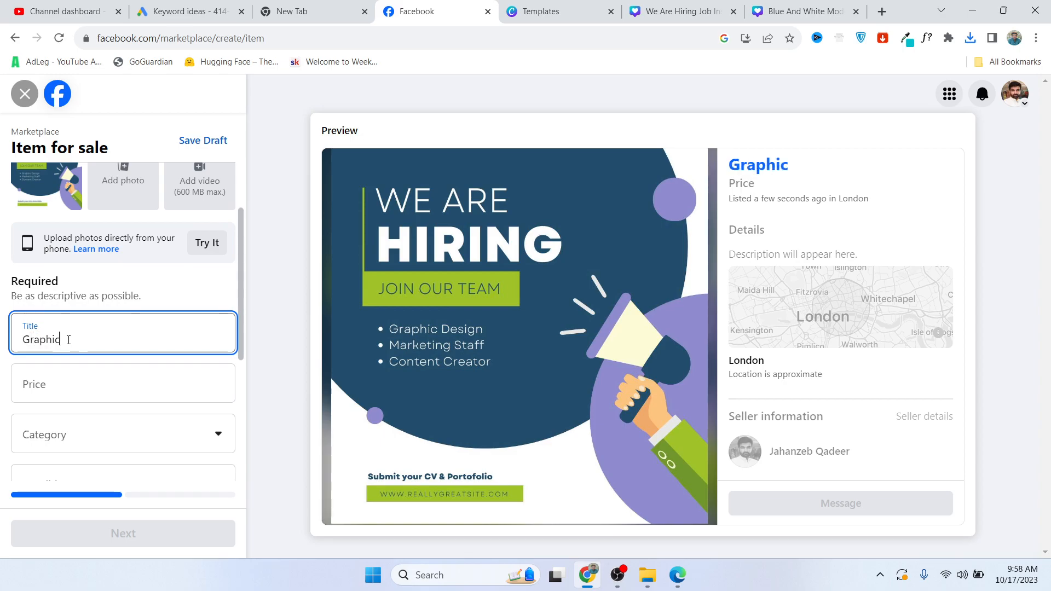
type("Desi")
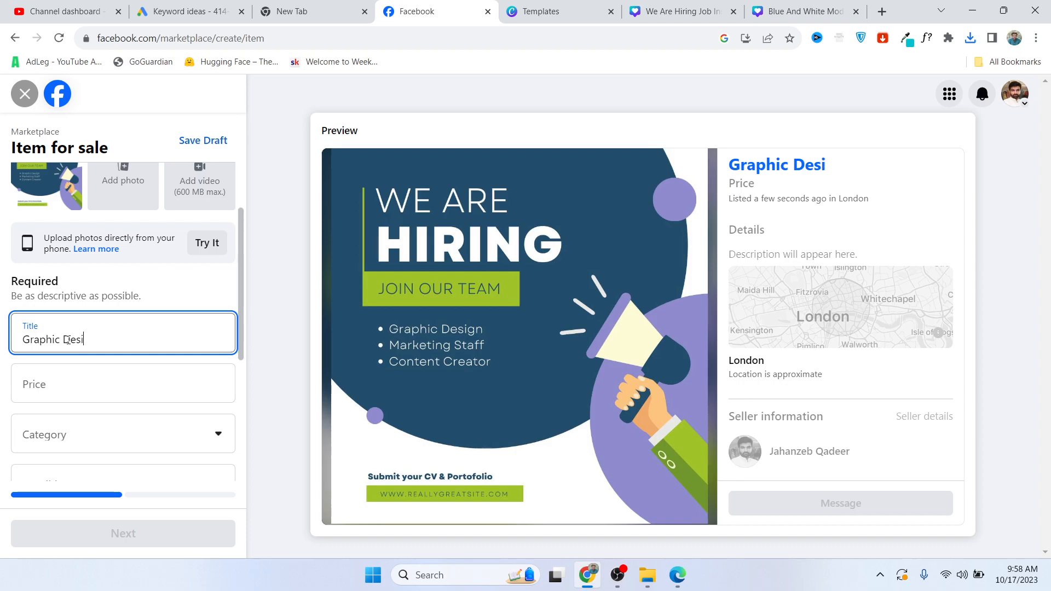
type("gner")
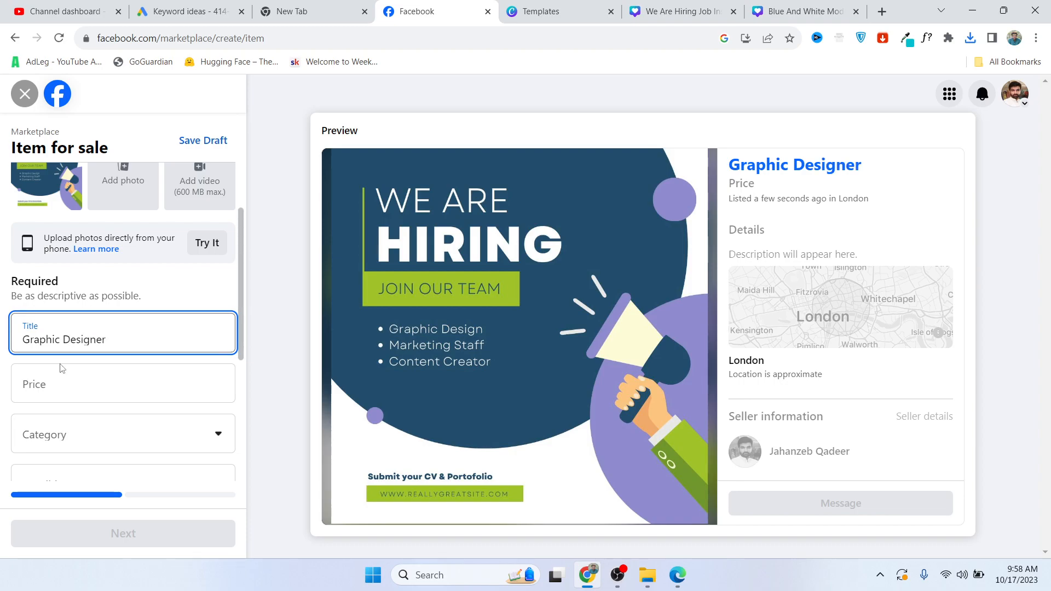
type("Rs500")
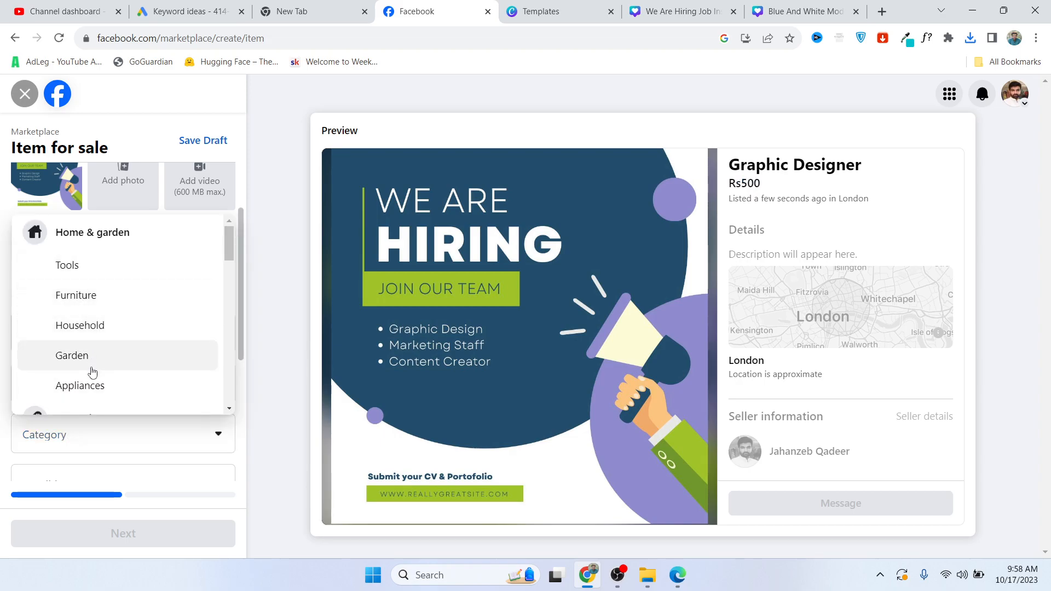
Categorise the listing as Miscellaneous, condition New, and move to a fresh browser tab
scroll("down", 3)
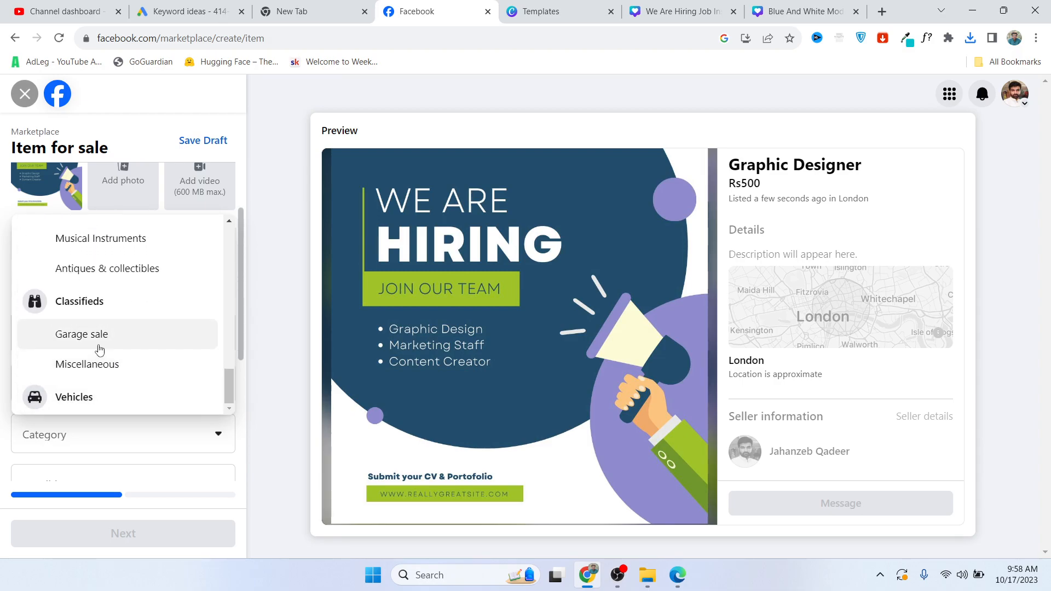
left_click(87, 363)
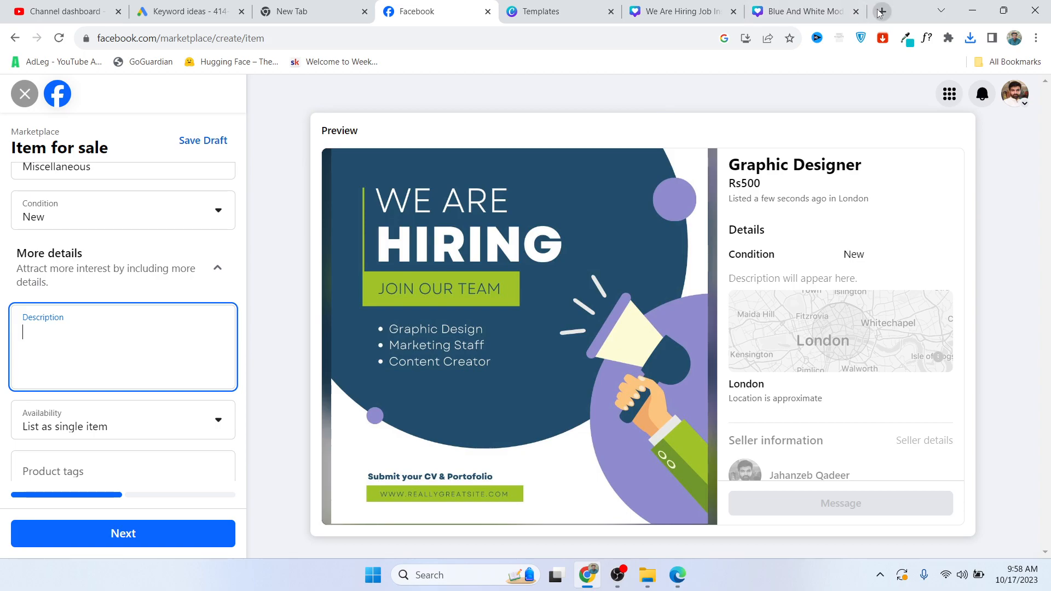
left_click(880, 11)
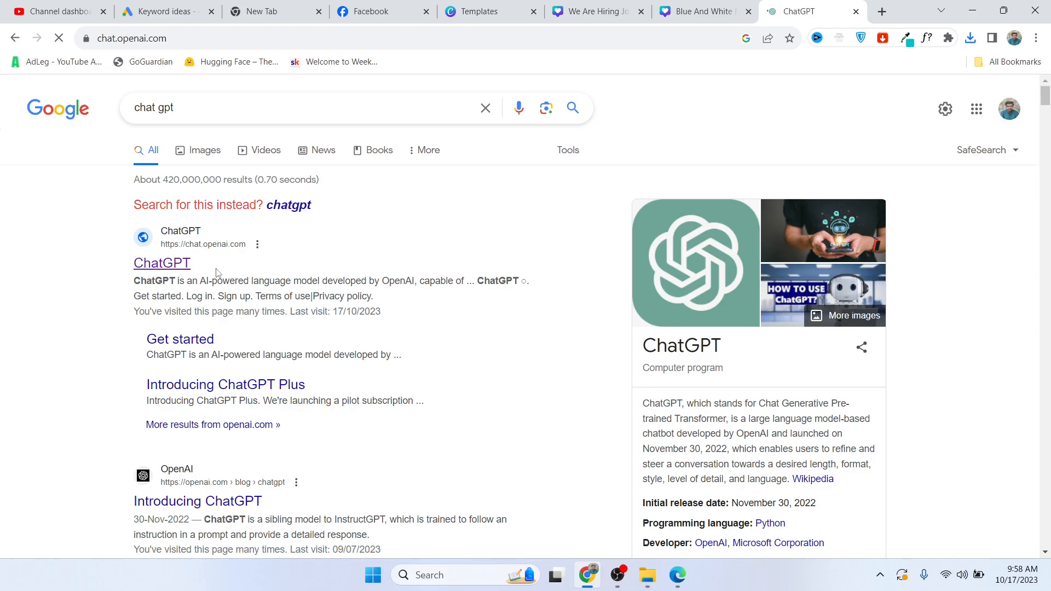
Ask ChatGPT for an experienced graphic designer job description and copy its job overview paragraph
left_click(162, 262)
type("g")
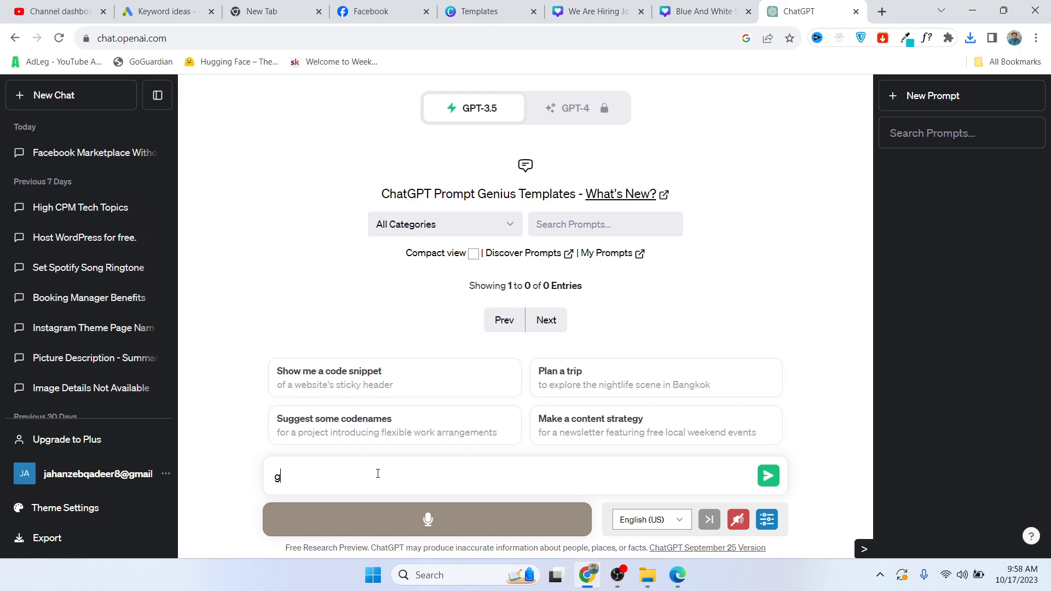
type("ive me")
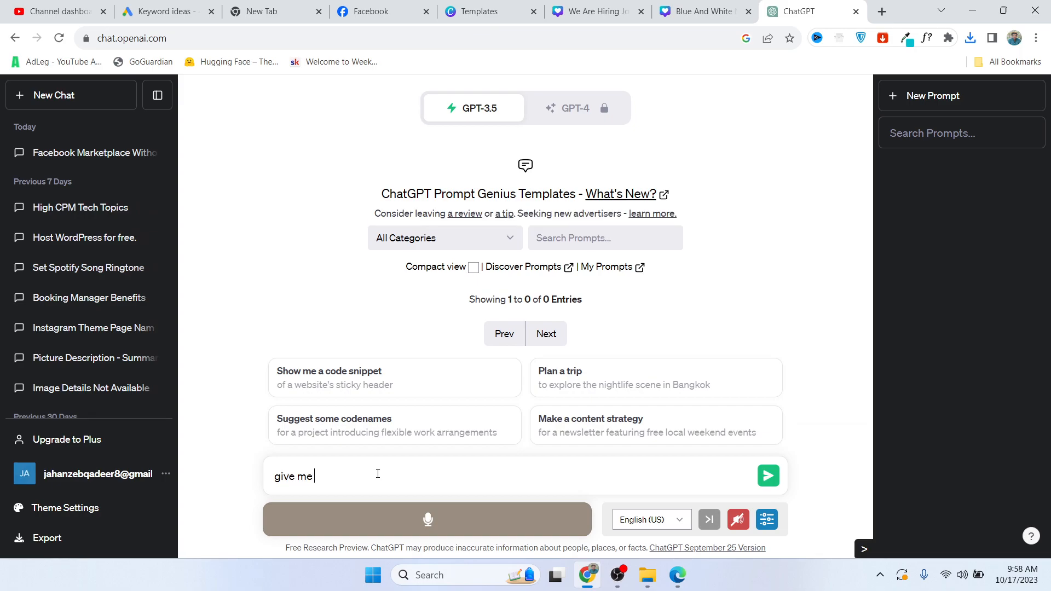
type("job description f")
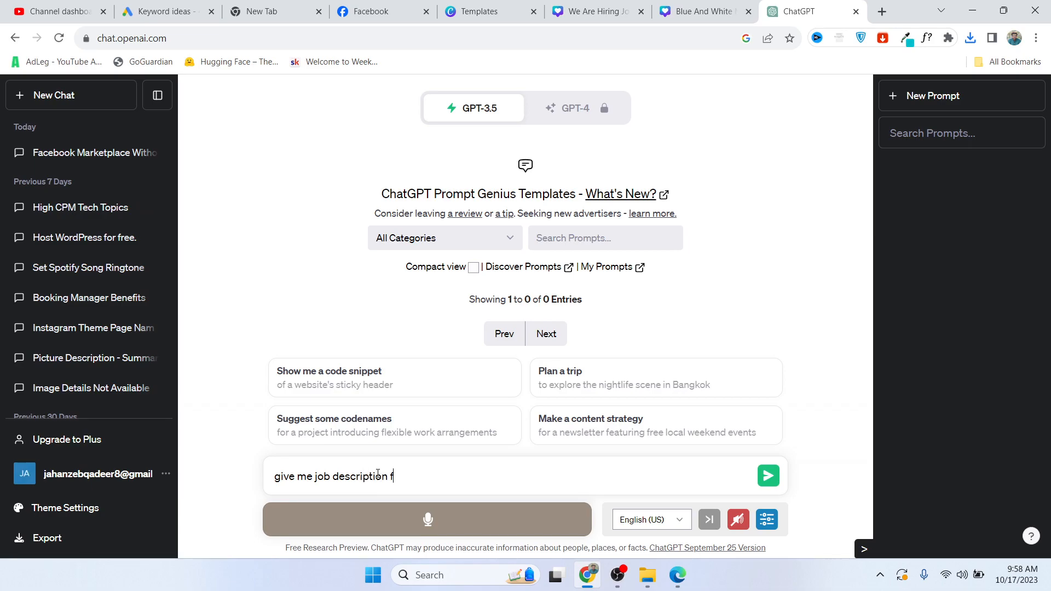
type("or exp")
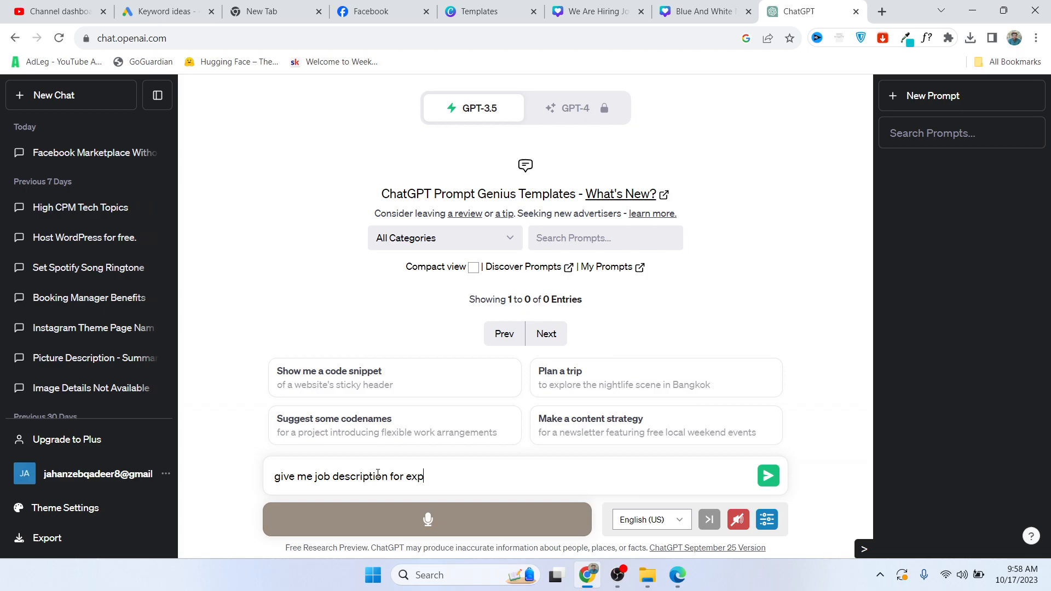
type("erience graphic d")
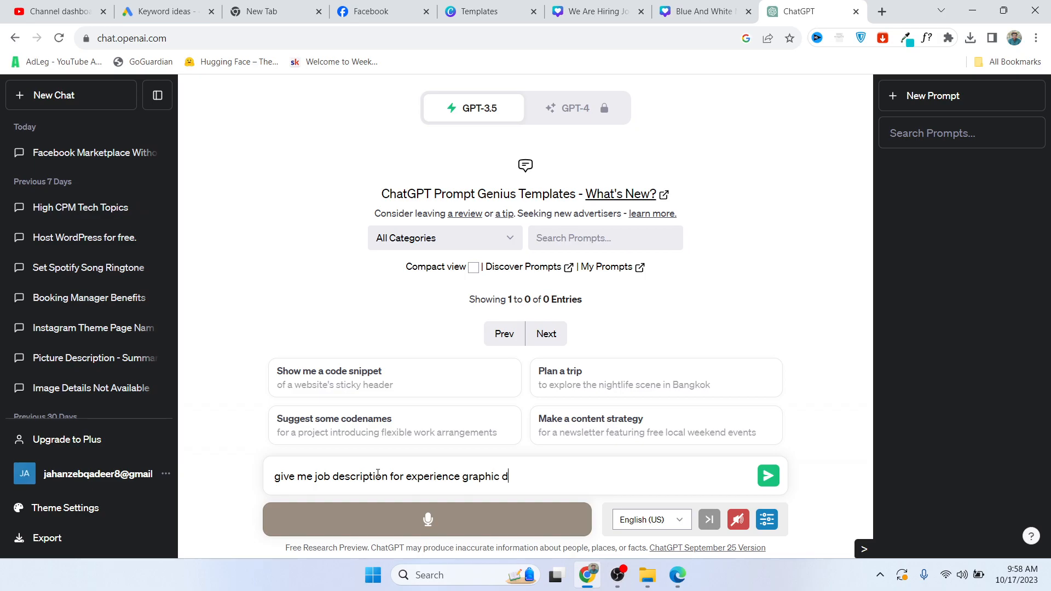
type("esigner")
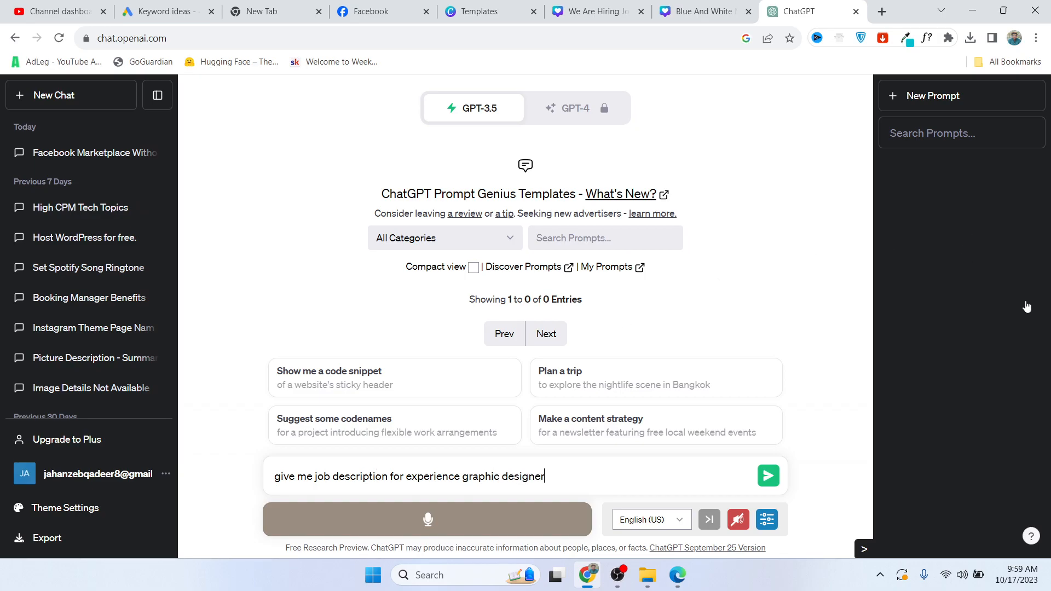
left_click(768, 476)
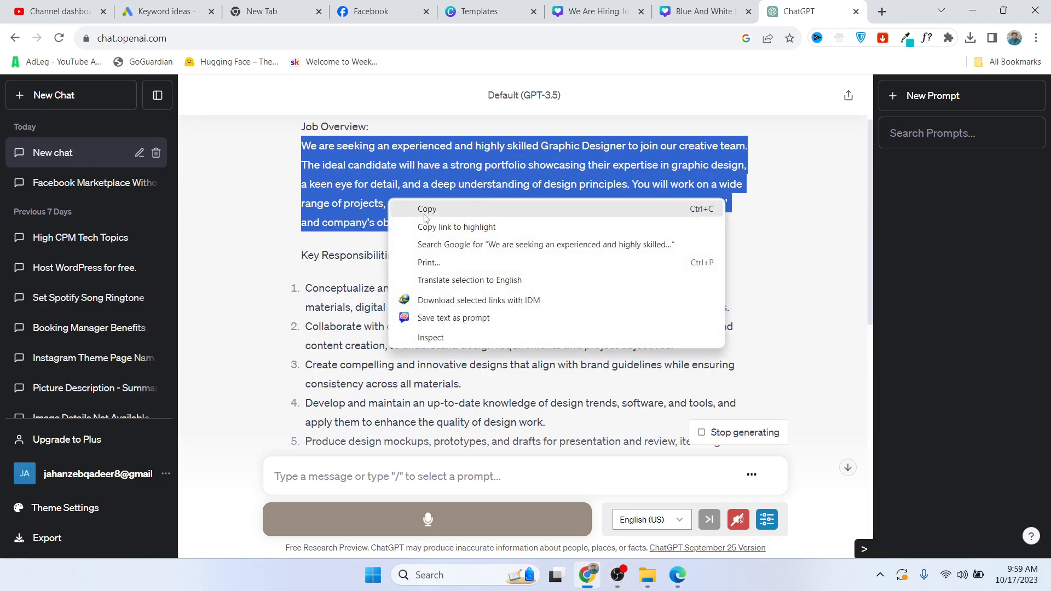
left_click(381, 11)
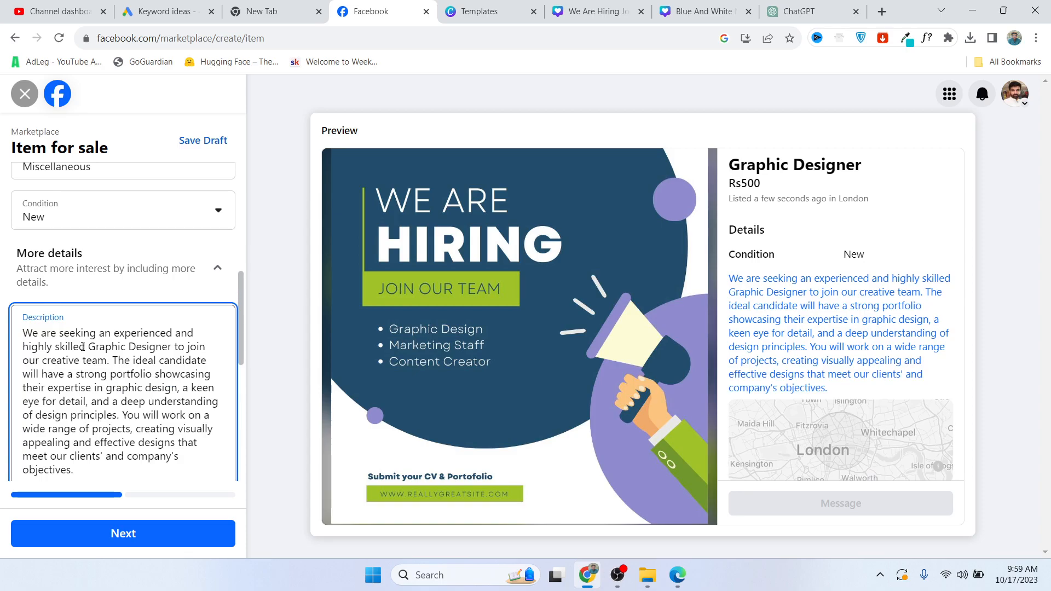
Paste the description and set the location to Los Angeles, California
scroll("down", 3)
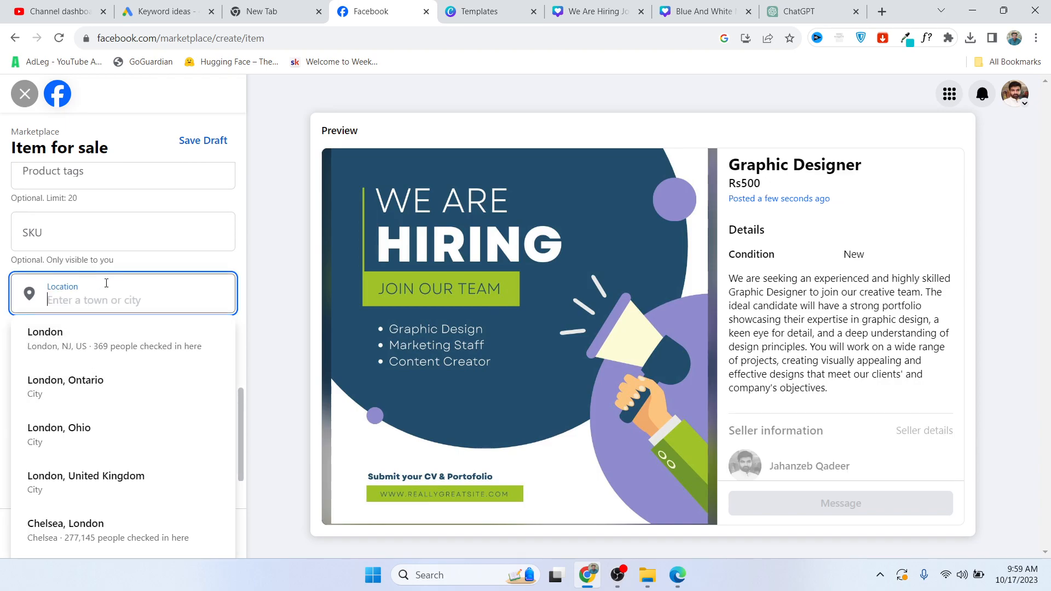
type("c")
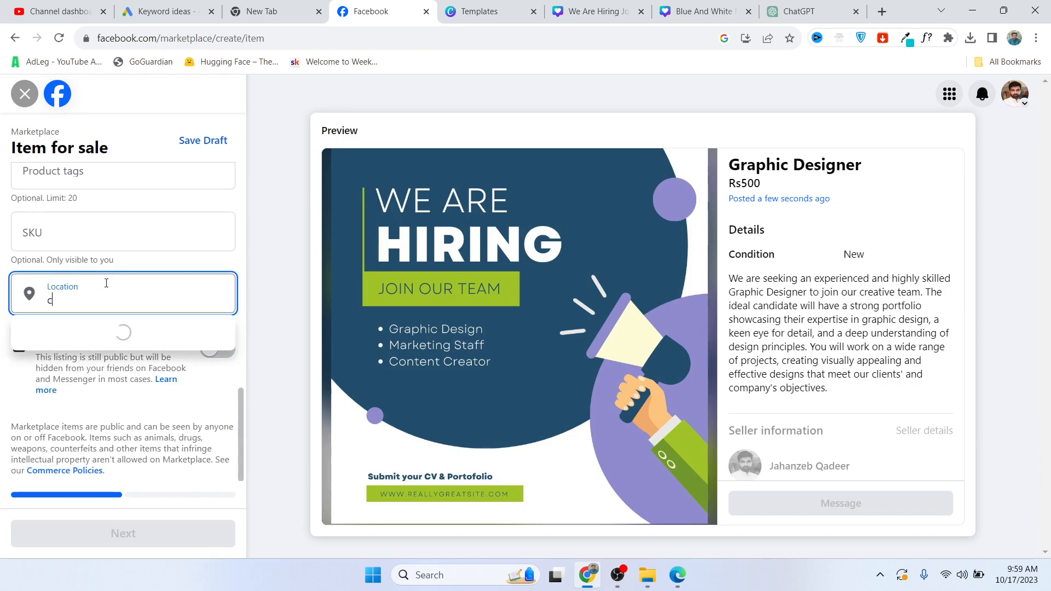
type("aliforni")
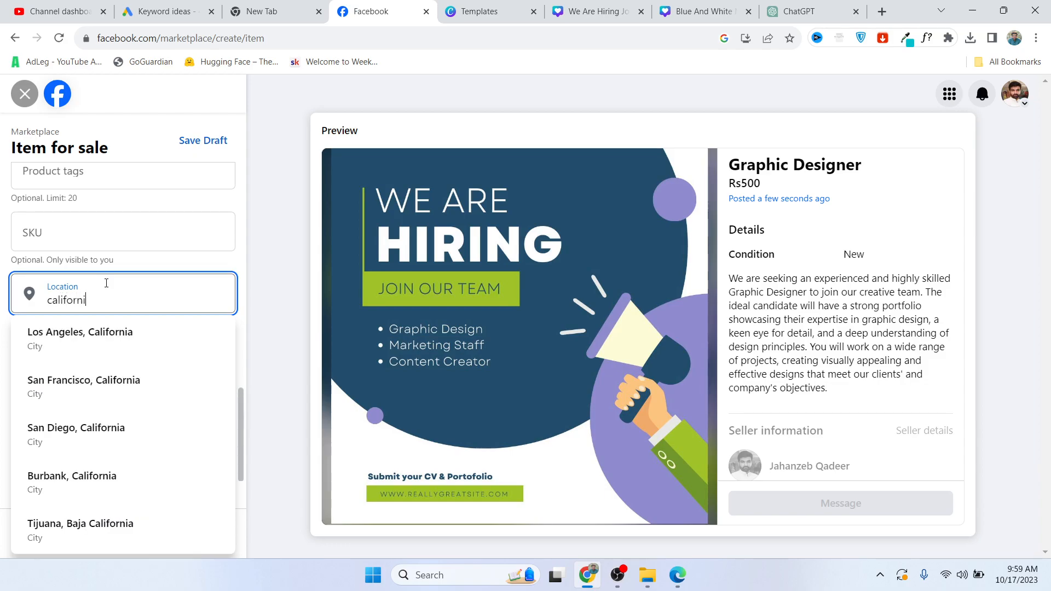
left_click(80, 332)
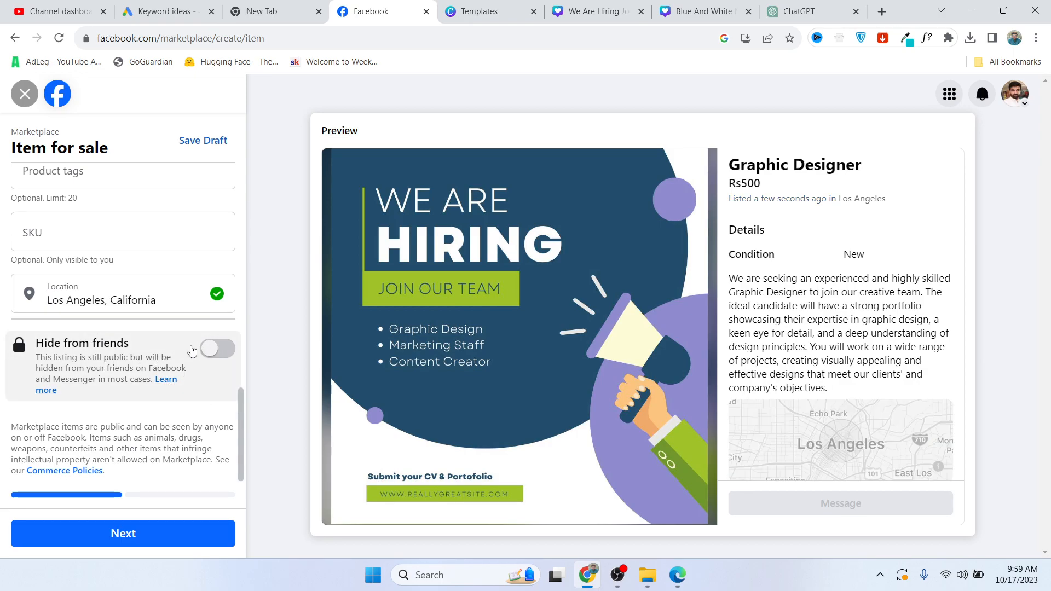
Advance the listing to its publish step and switch to the Google new tab
left_click(123, 533)
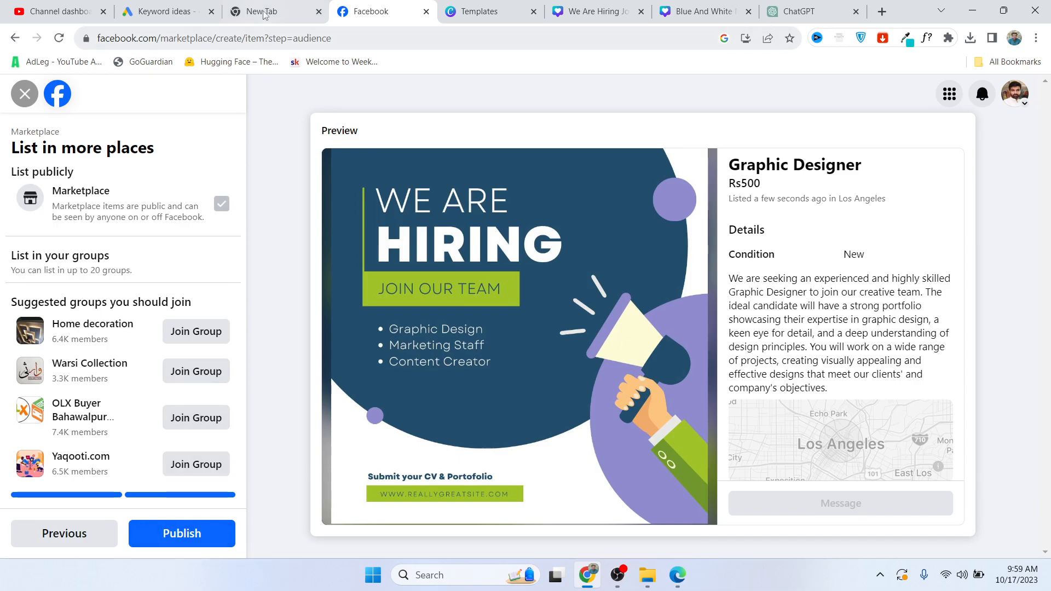
left_click(274, 11)
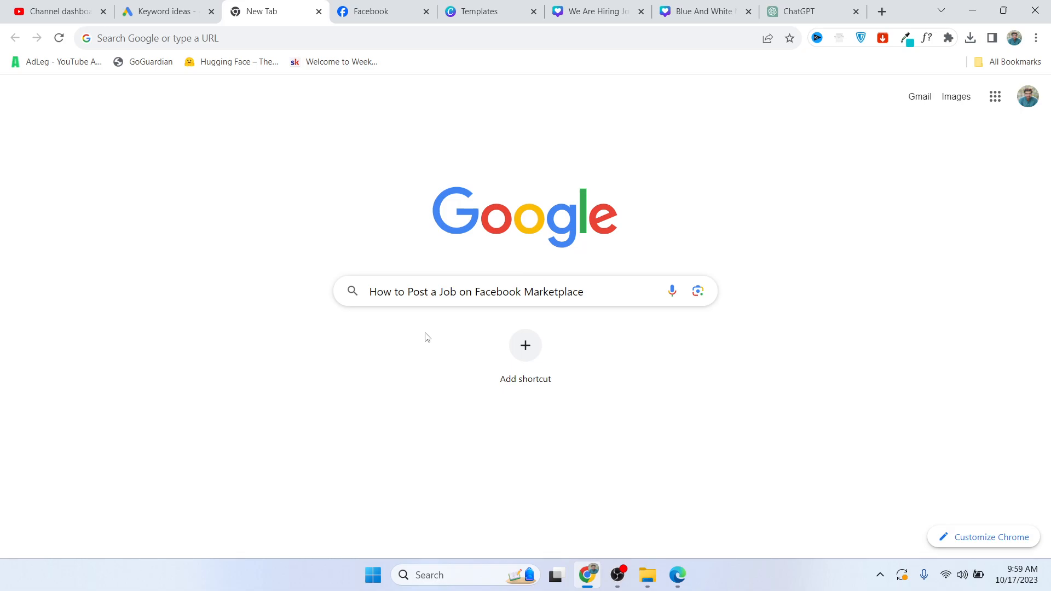